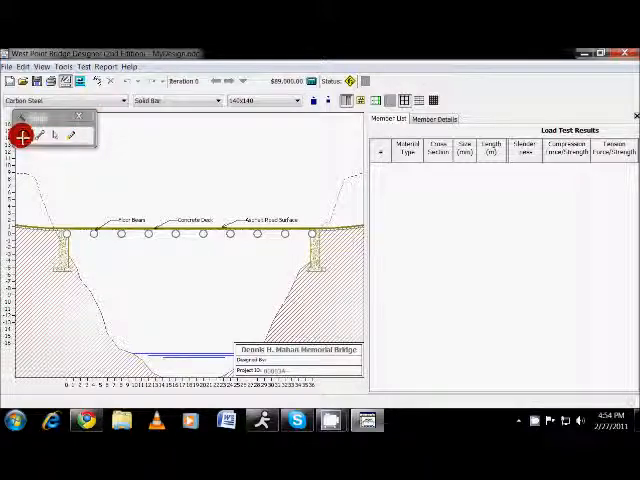
pyautogui.moveTo(22, 135)
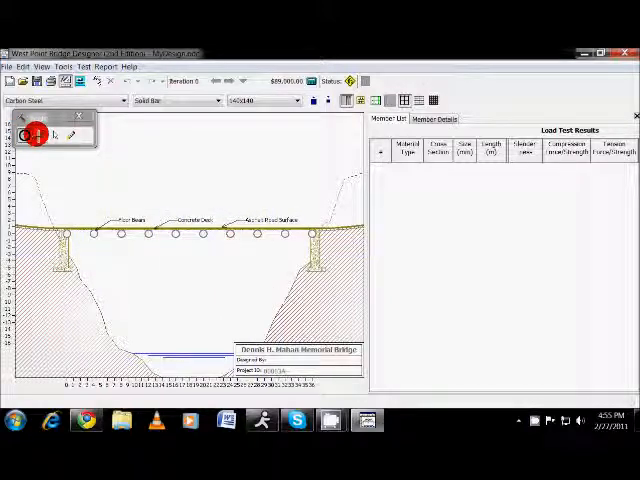
pyautogui.moveTo(36, 133)
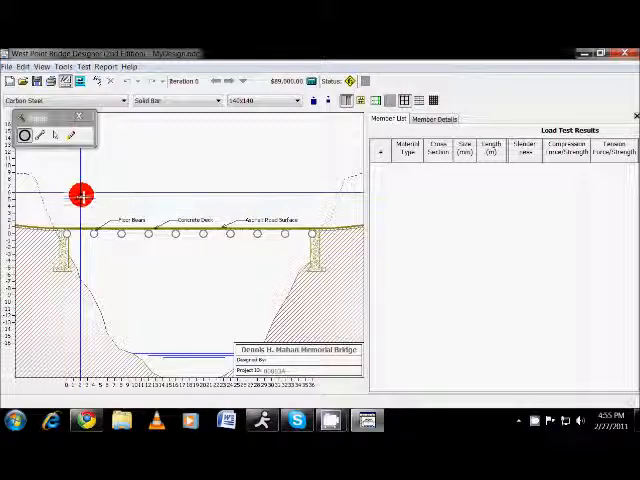
# Place a row of upper joints above the deck and draw diagonal members to them.
pyautogui.moveTo(82, 195); pyautogui.dragTo(130, 192)
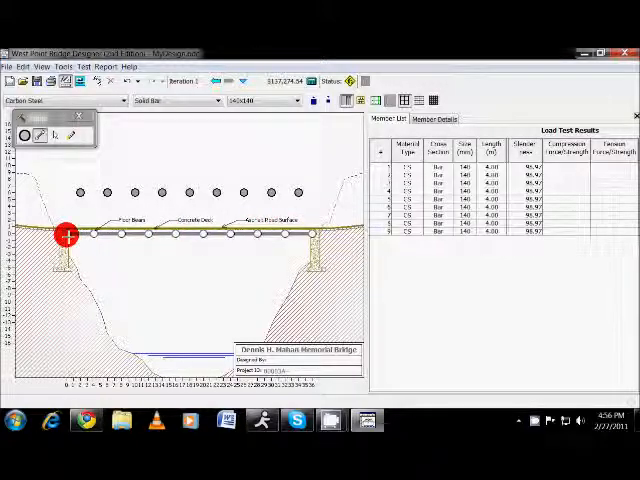
pyautogui.moveTo(66, 233); pyautogui.dragTo(85, 192)
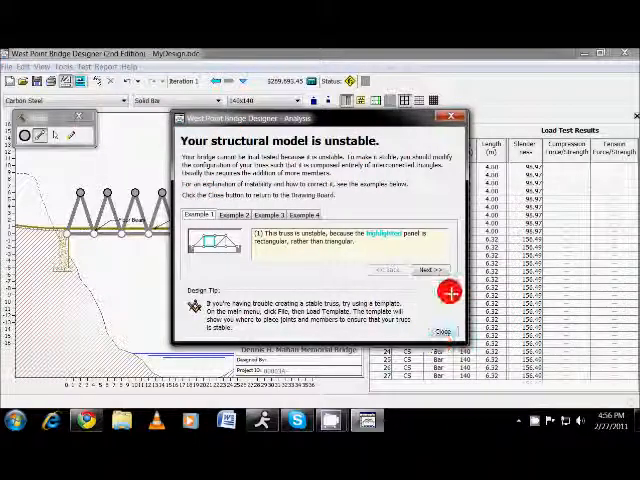
# Close the Analysis dialog's unstable-structure warning.
pyautogui.click(443, 331)
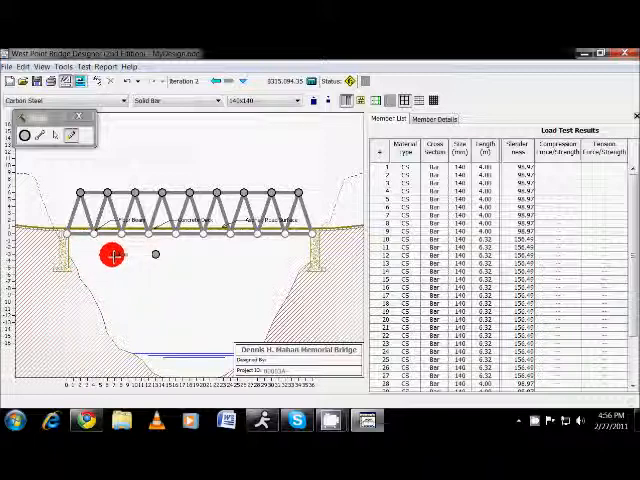
pyautogui.moveTo(53, 218)
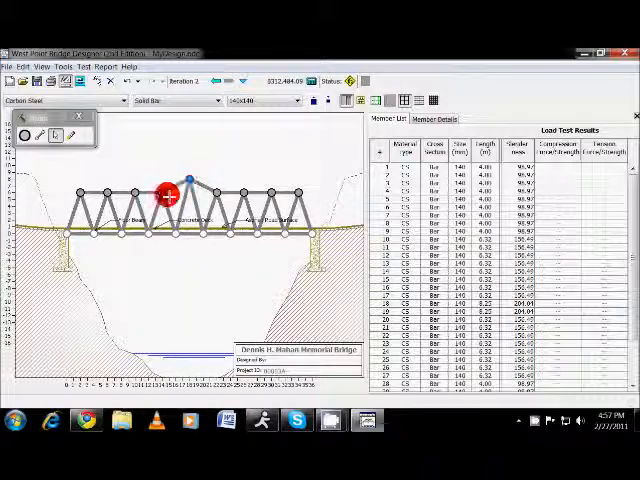
# Drag two middle top-chord joints higher to shape an arched top.
pyautogui.moveTo(165, 193); pyautogui.dragTo(245, 260)
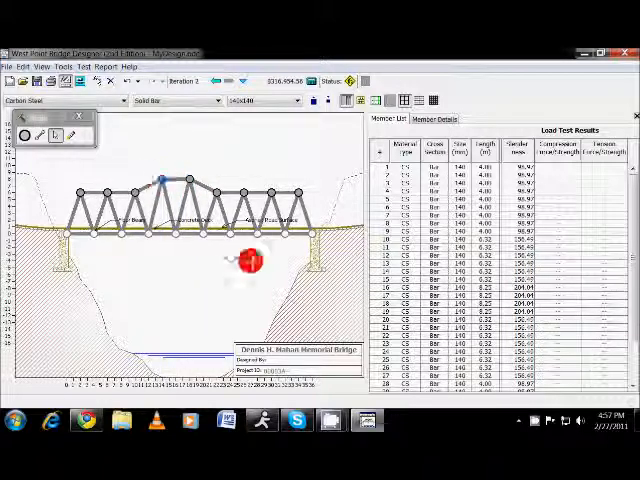
pyautogui.moveTo(245, 258); pyautogui.dragTo(216, 188)
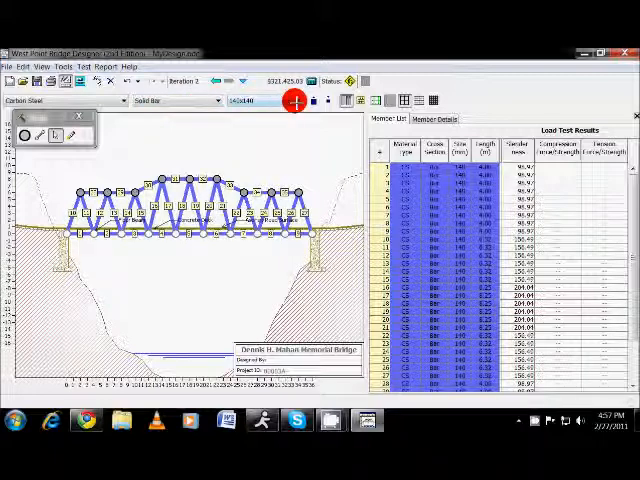
# Make all selected members 180x180 solid bars, then browse the cross-section and steel type options.
pyautogui.click(295, 100)
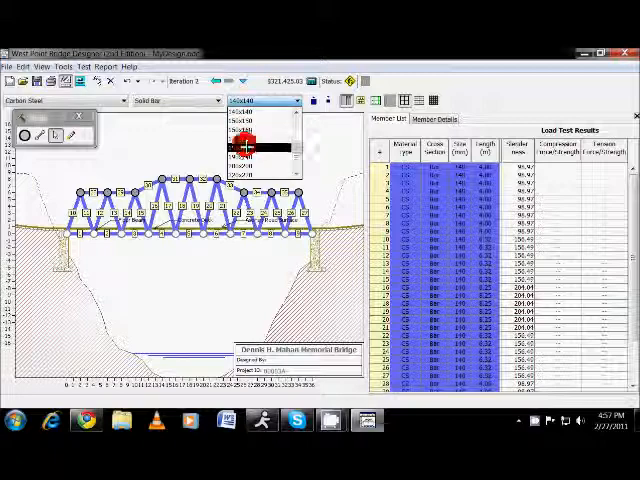
pyautogui.click(255, 150)
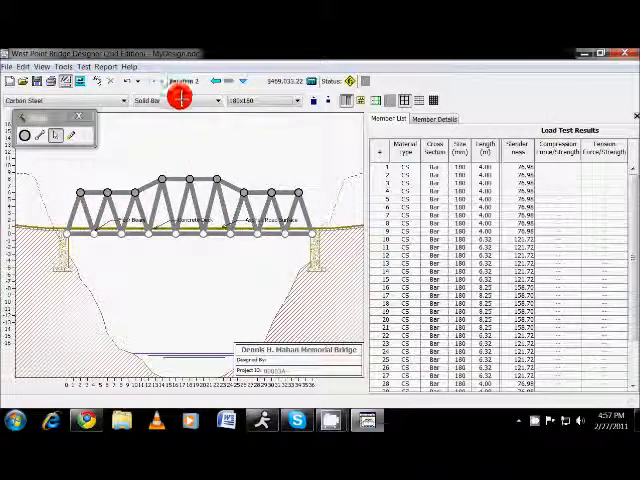
pyautogui.click(205, 100)
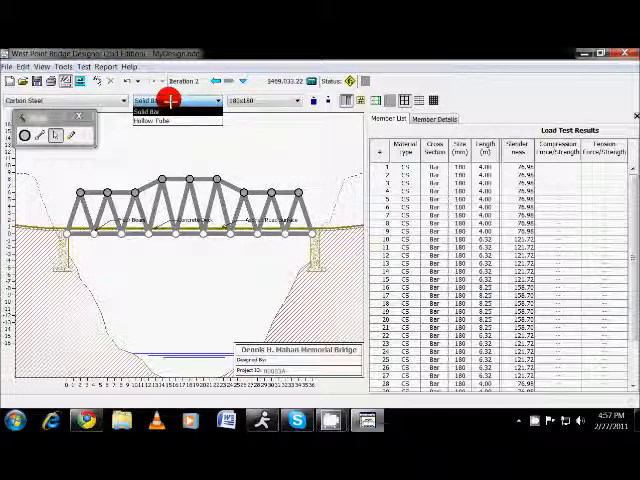
pyautogui.click(60, 100)
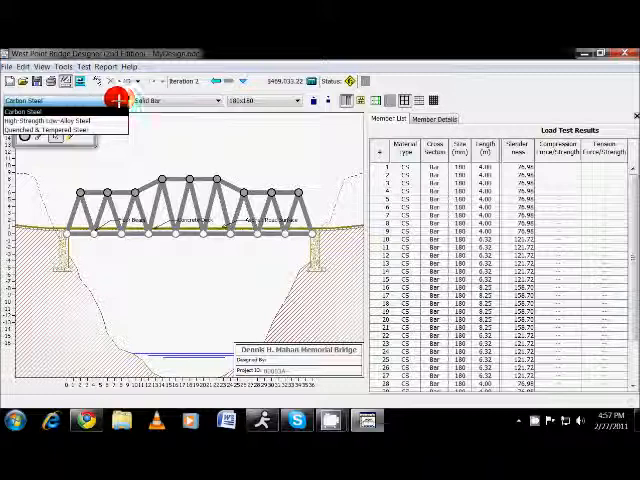
pyautogui.moveTo(50, 119)
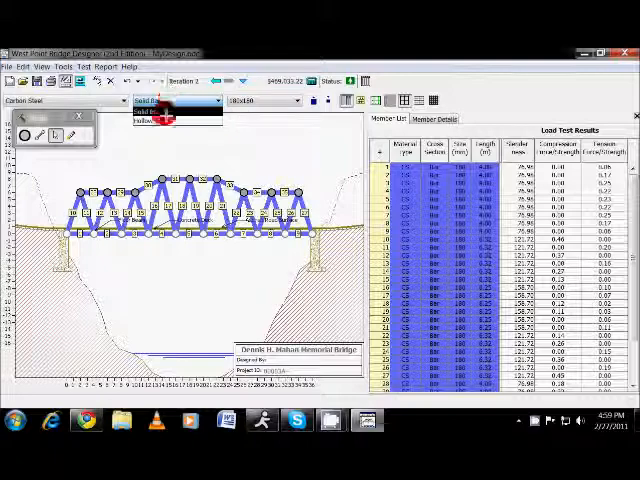
# Switch all selected members to the Hollow Tube cross section.
pyautogui.click(155, 111)
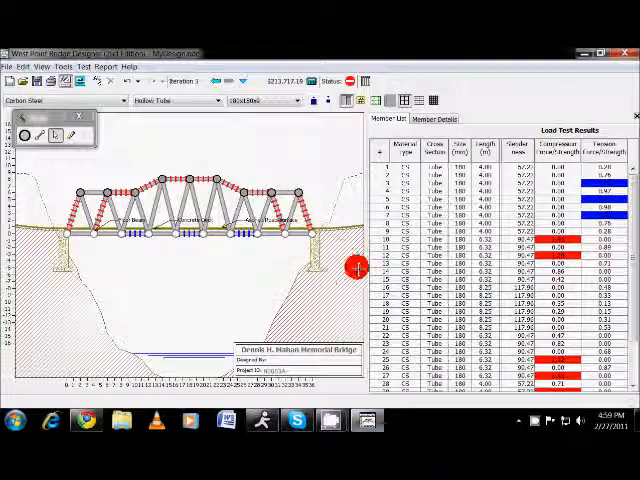
pyautogui.moveTo(535, 180)
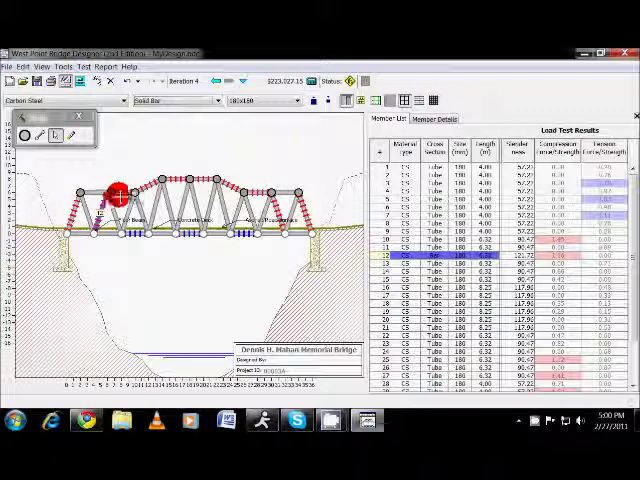
pyautogui.click(218, 99)
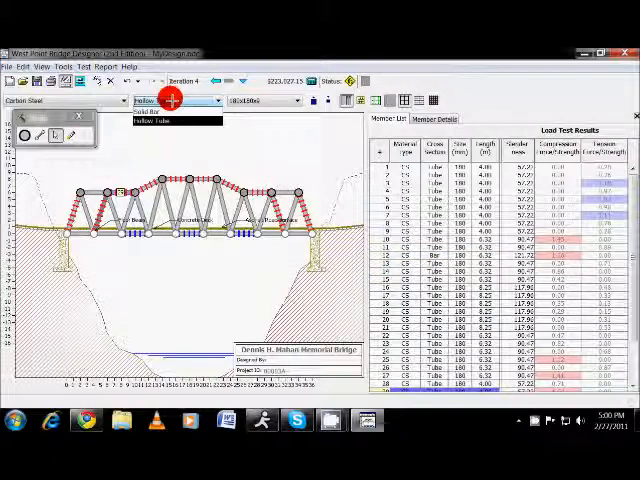
pyautogui.click(155, 126)
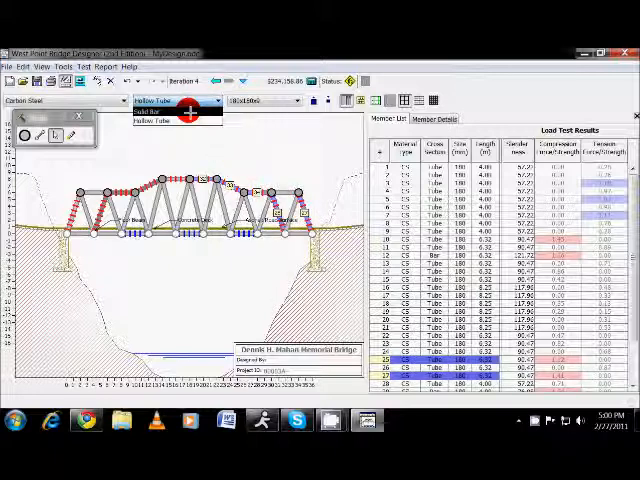
pyautogui.click(165, 112)
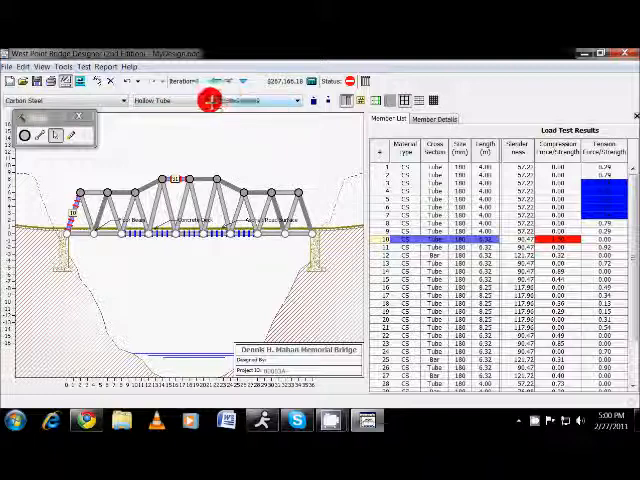
pyautogui.click(207, 100)
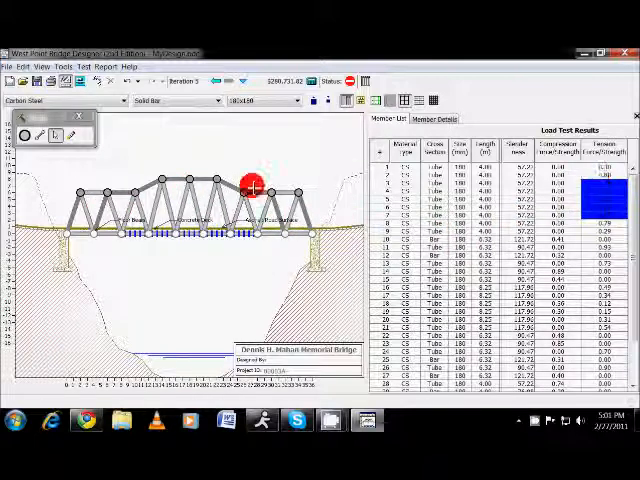
pyautogui.moveTo(210, 120)
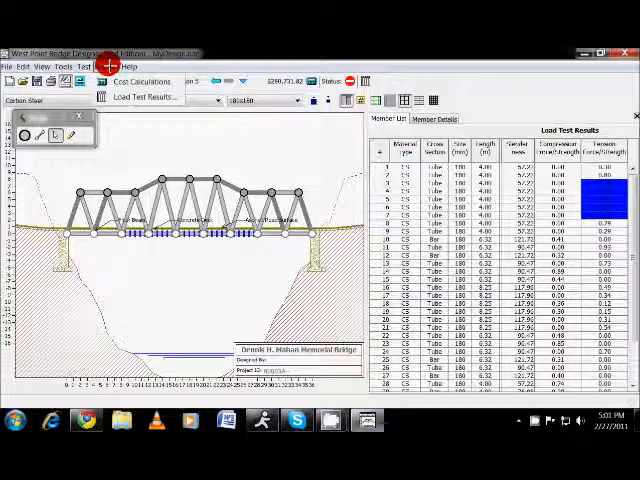
# Open the Cost Calculations report, showing a total cost of about $280,731.
pyautogui.click(141, 81)
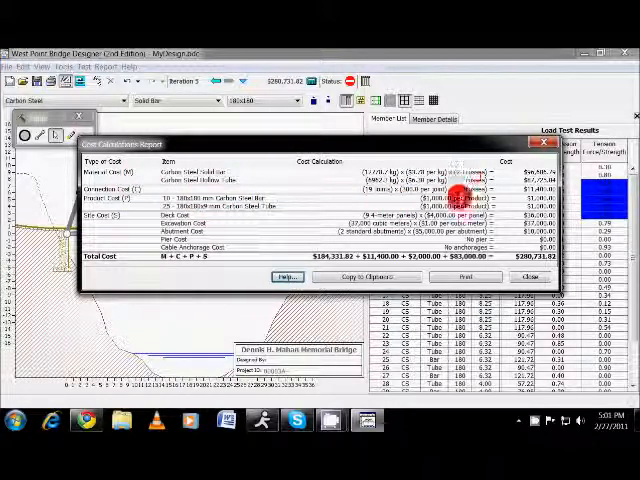
pyautogui.moveTo(530, 277)
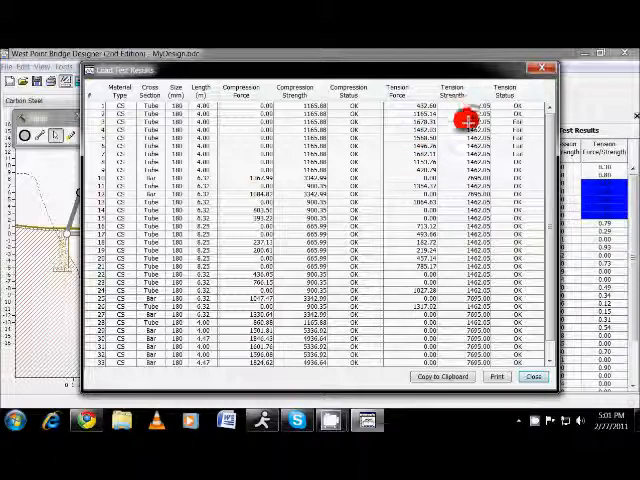
pyautogui.moveTo(200, 105)
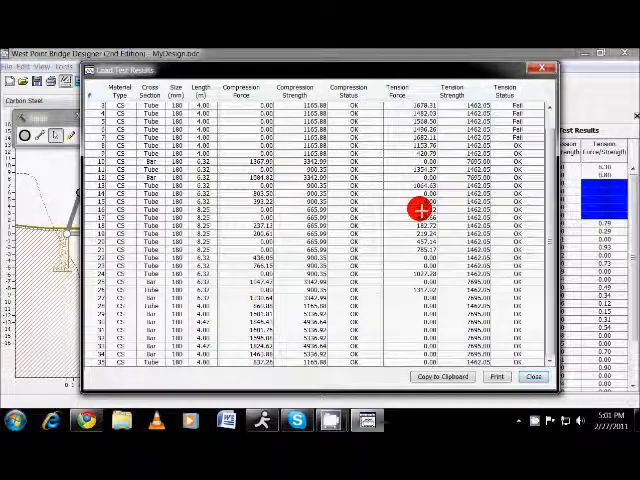
pyautogui.moveTo(367, 355)
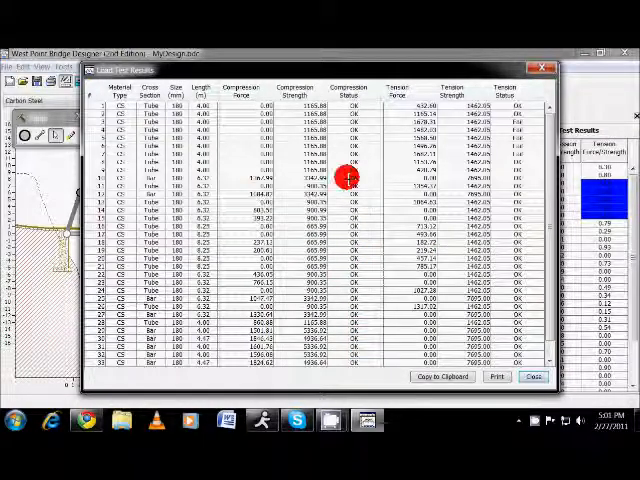
pyautogui.moveTo(480, 130)
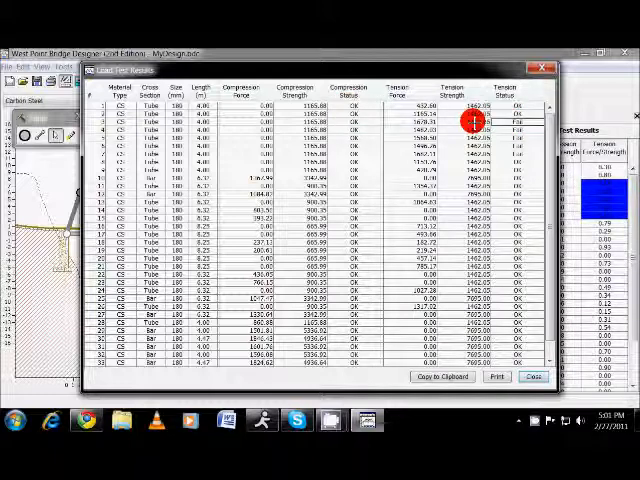
pyautogui.moveTo(295, 238)
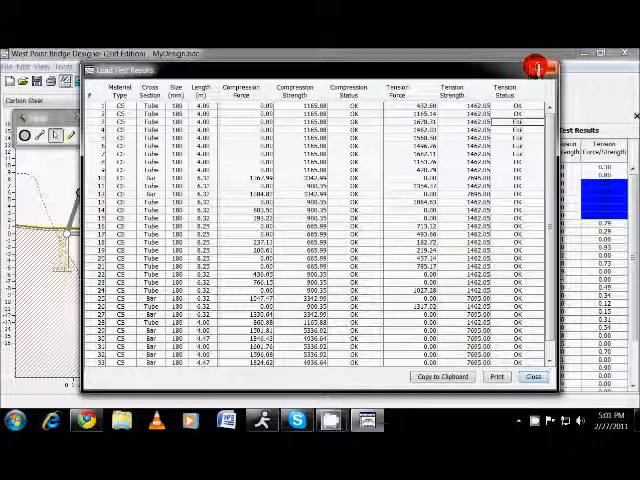
# Close the load test results report listing members failing in tension.
pyautogui.click(533, 376)
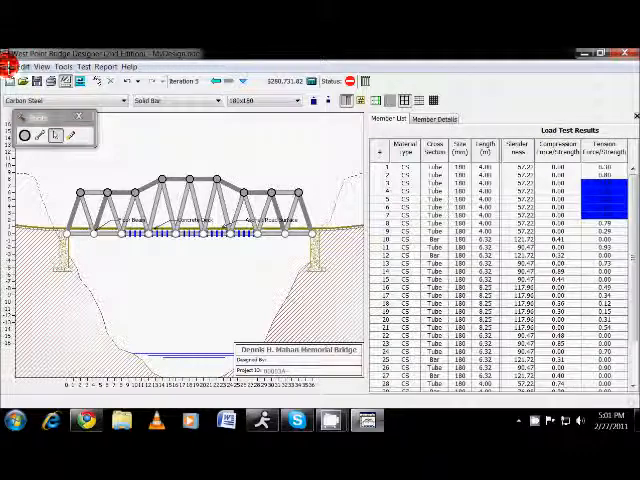
# Open the saved optimized design, a mixed-size tube truss costing about $206,322.
pyautogui.click(10, 66)
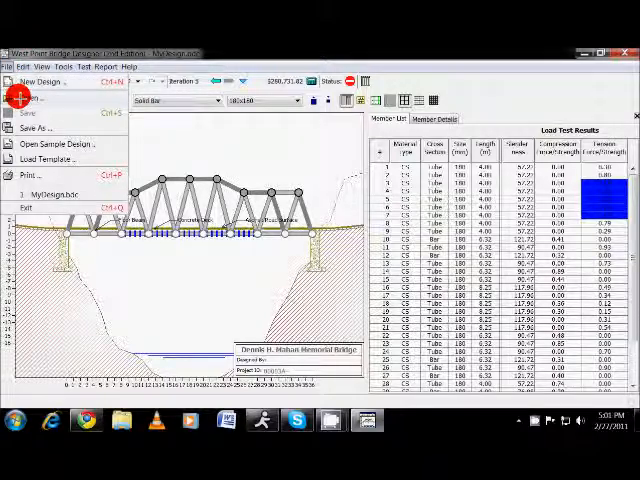
pyautogui.click(45, 82)
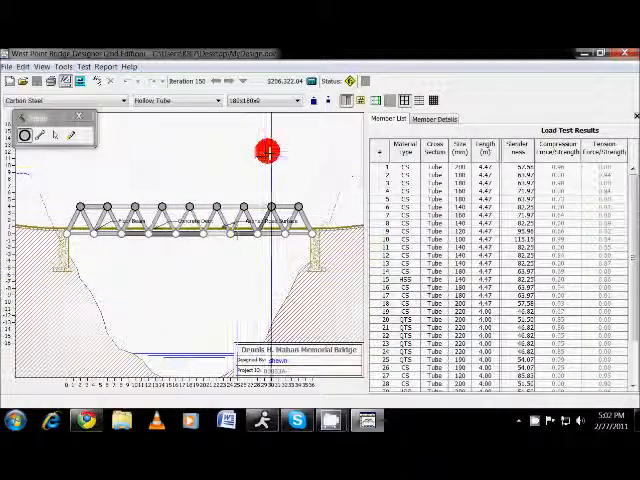
# Load-test the $206,322 tube design and open its passing load test results report.
pyautogui.moveTo(265, 148); pyautogui.dragTo(130, 227)
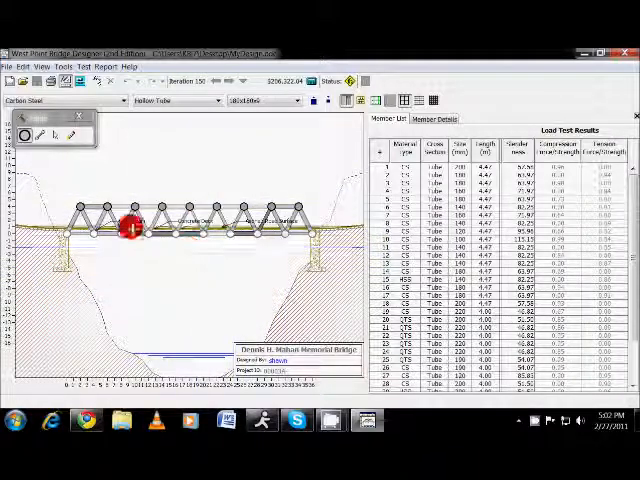
pyautogui.moveTo(128, 228); pyautogui.dragTo(155, 147)
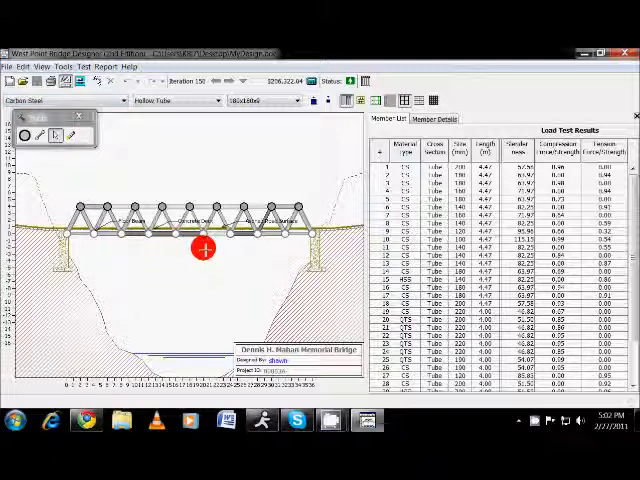
pyautogui.moveTo(188, 232)
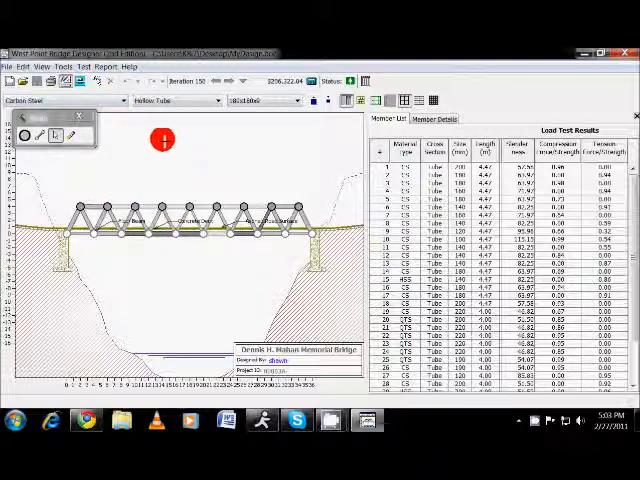
pyautogui.click(105, 66)
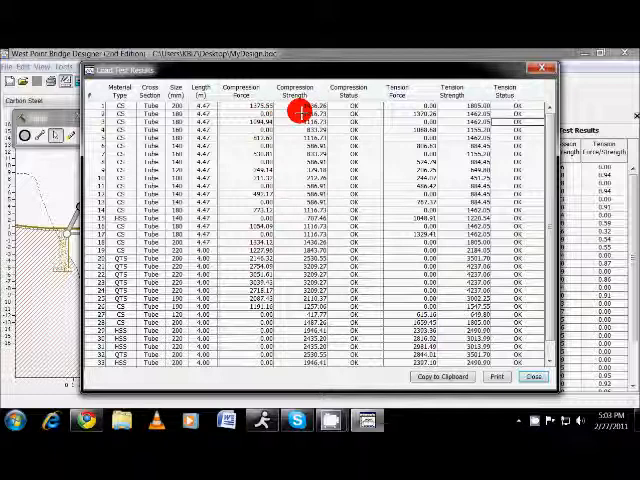
pyautogui.moveTo(285, 185)
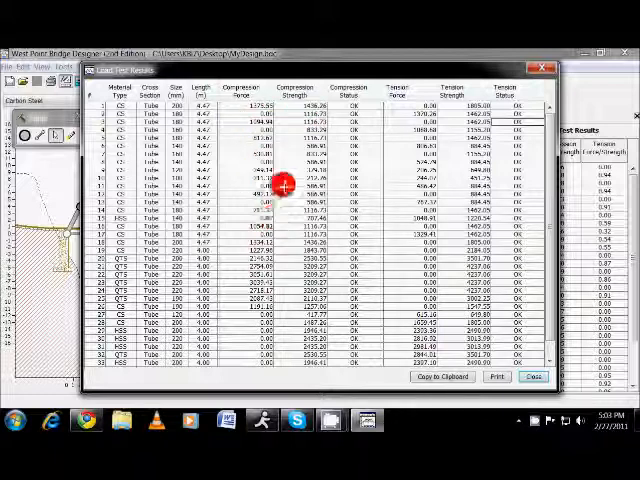
pyautogui.moveTo(258, 178)
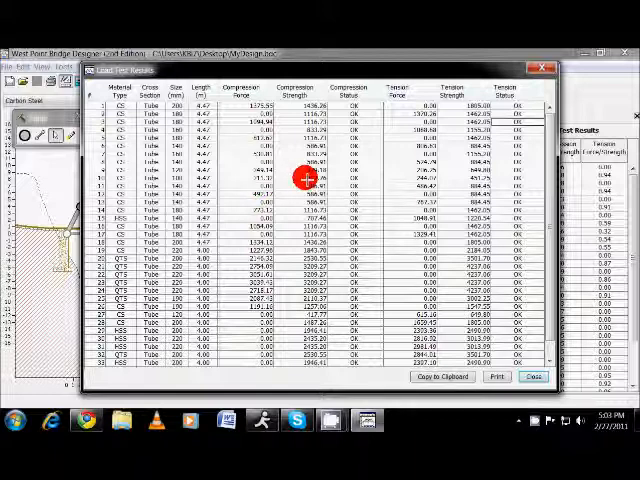
pyautogui.moveTo(280, 178)
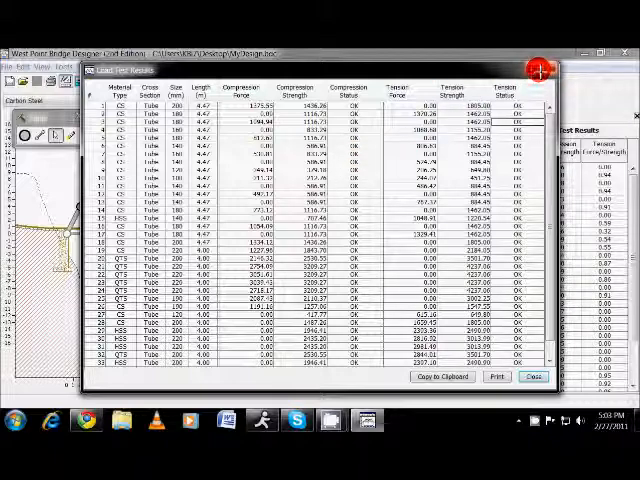
pyautogui.click(534, 376)
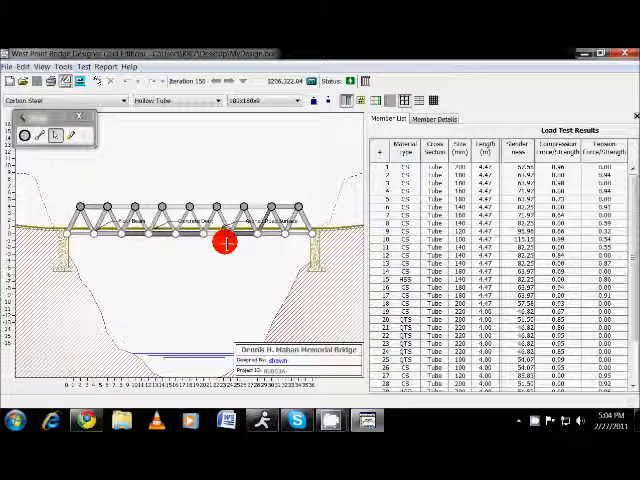
pyautogui.moveTo(182, 160)
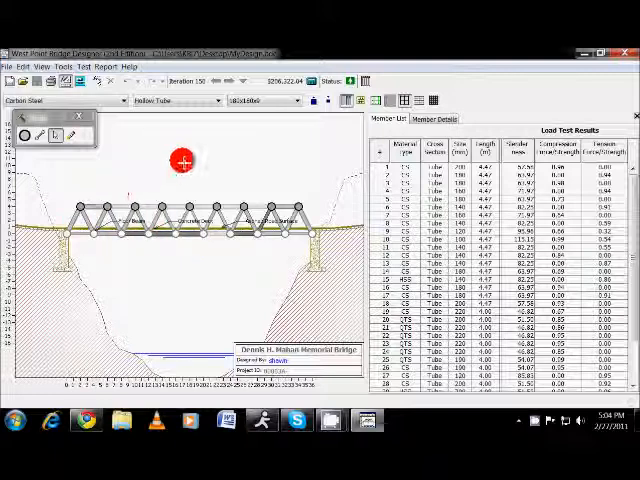